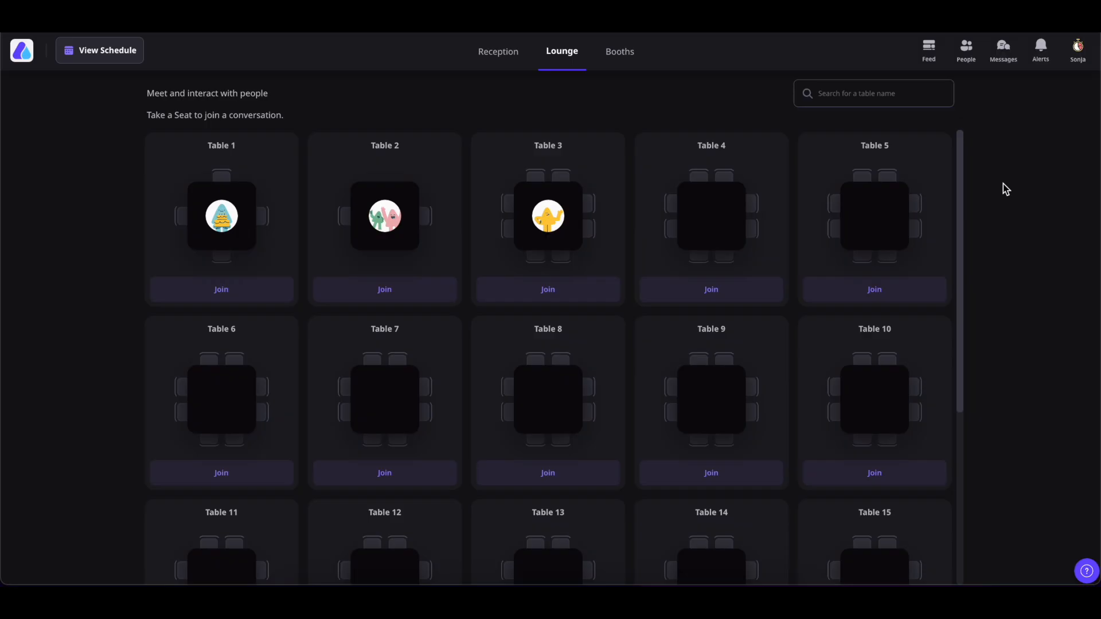
mouse_move(966, 49)
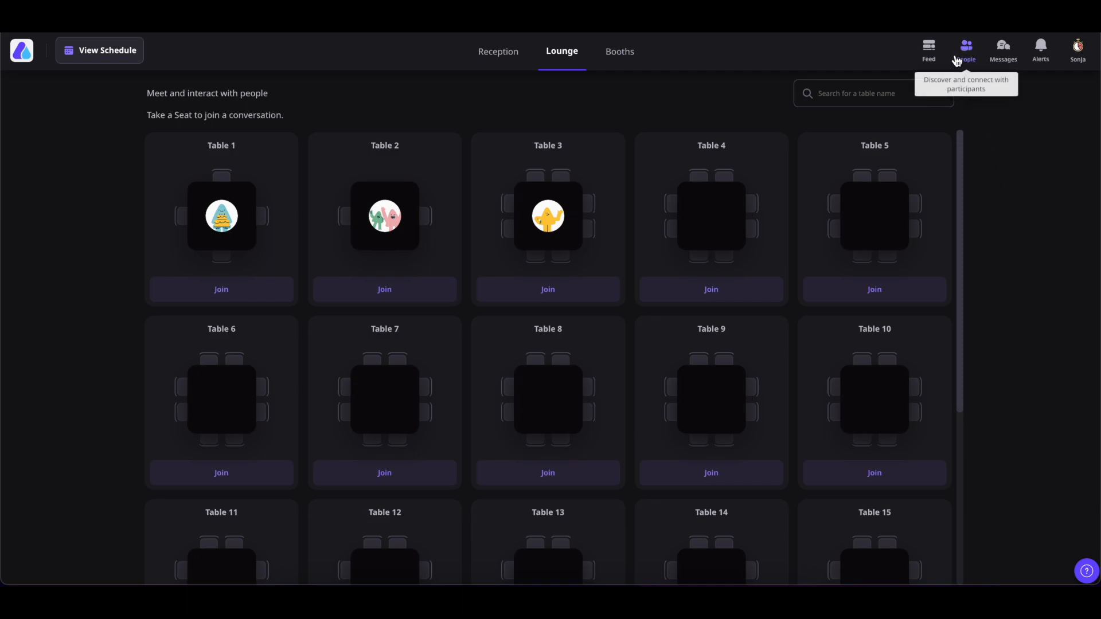
click(966, 49)
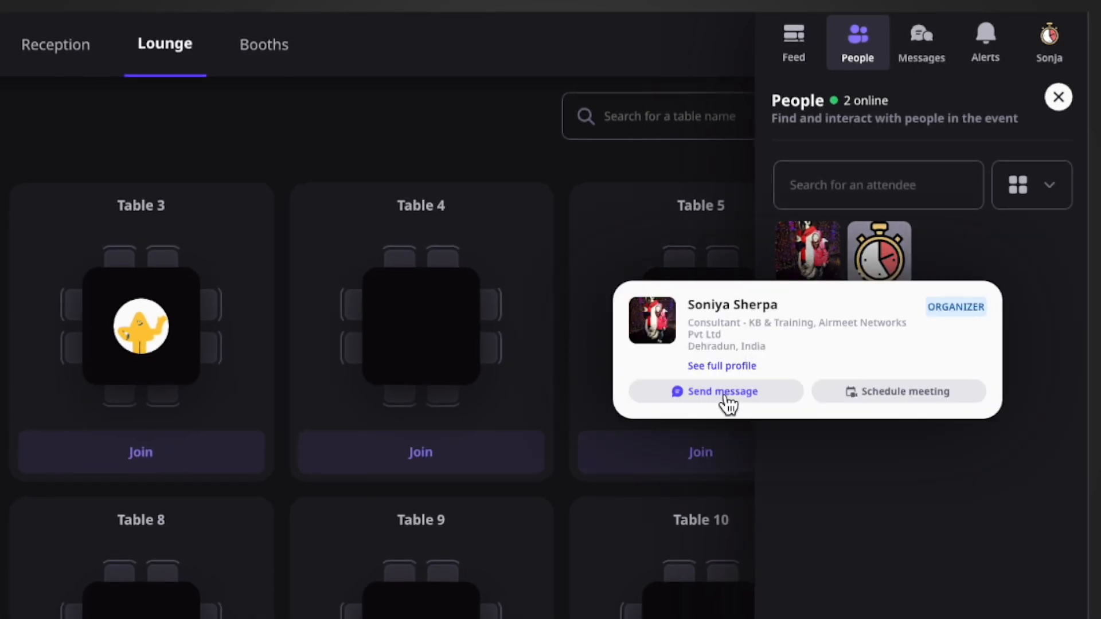
click(715, 391)
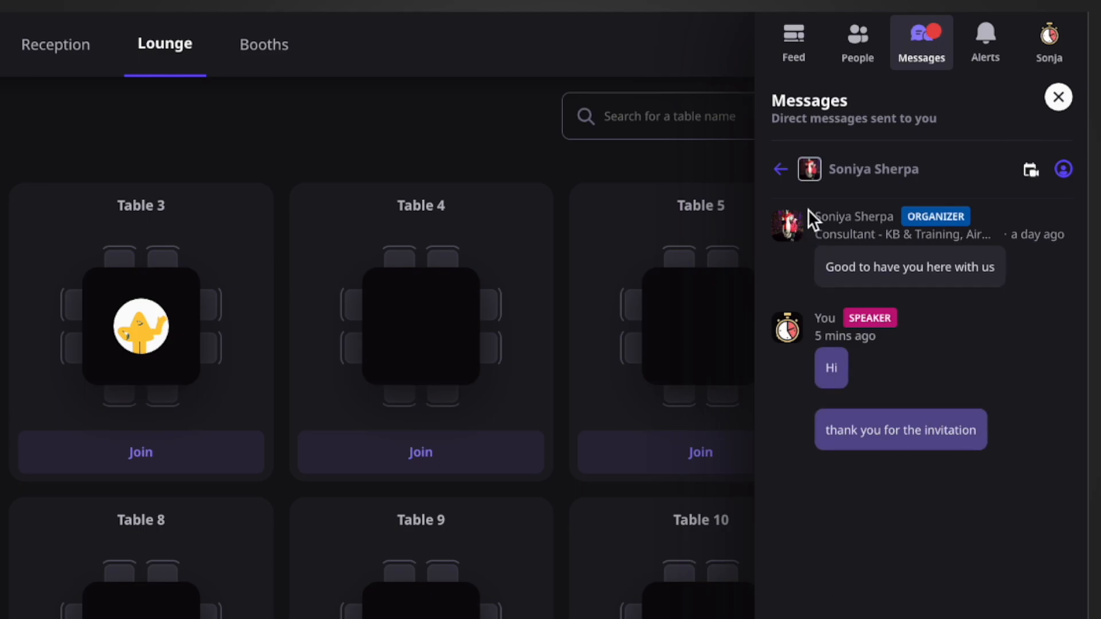
click(780, 169)
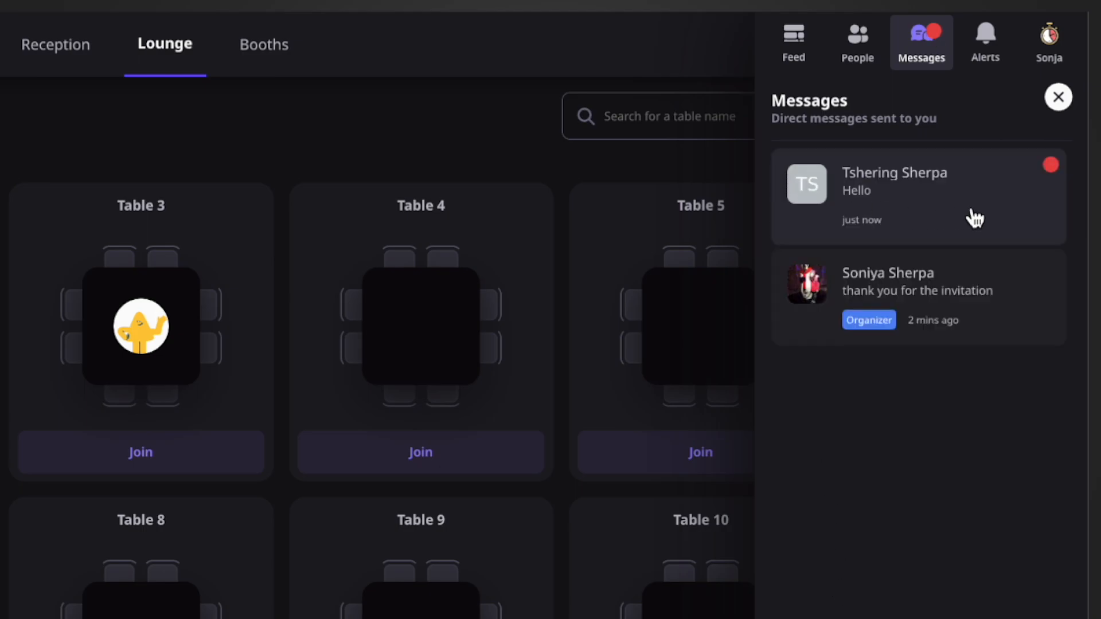
mouse_move(890, 208)
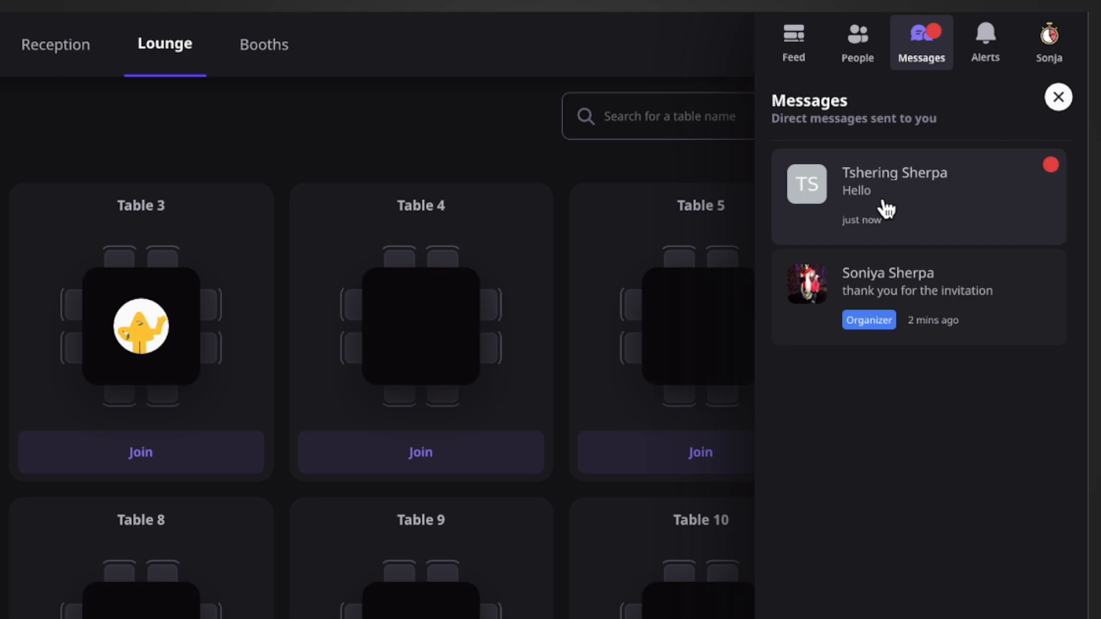
click(918, 195)
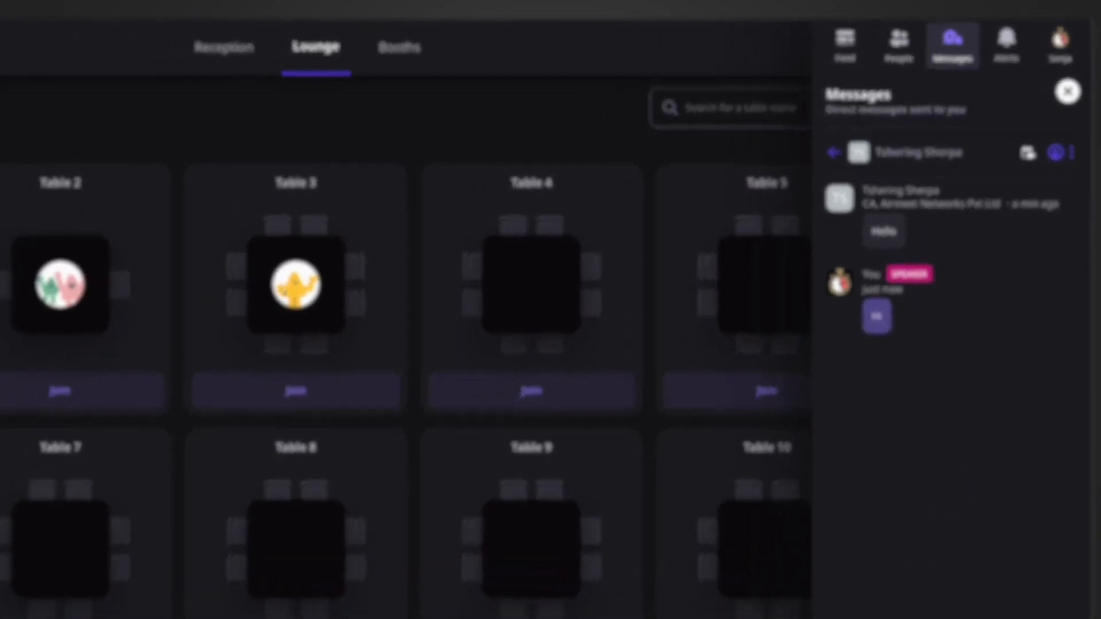
click(1068, 92)
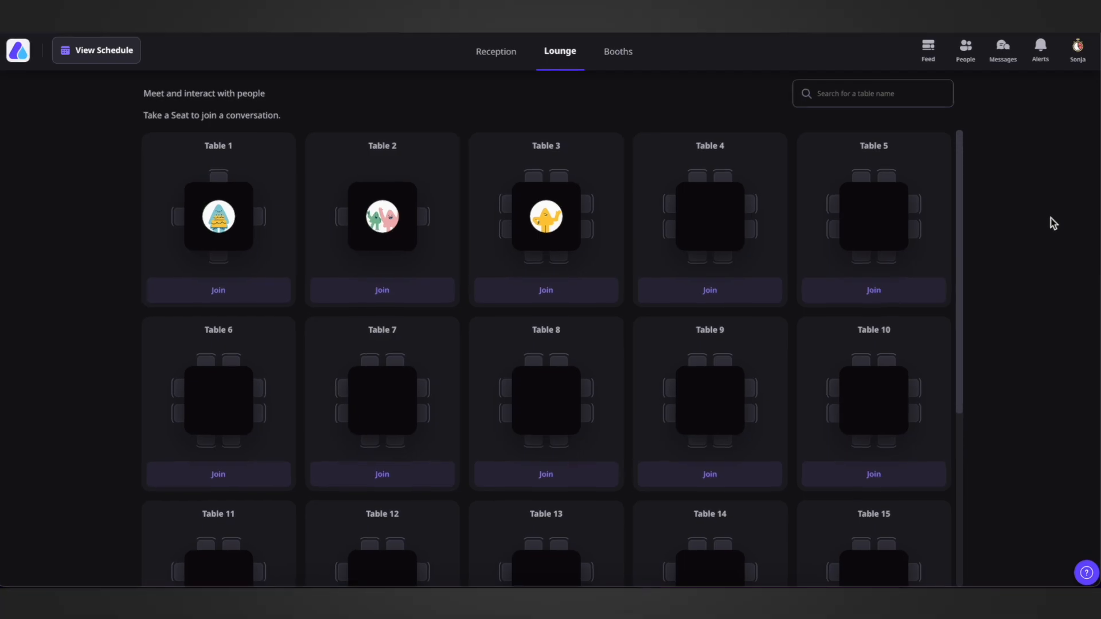
click(926, 49)
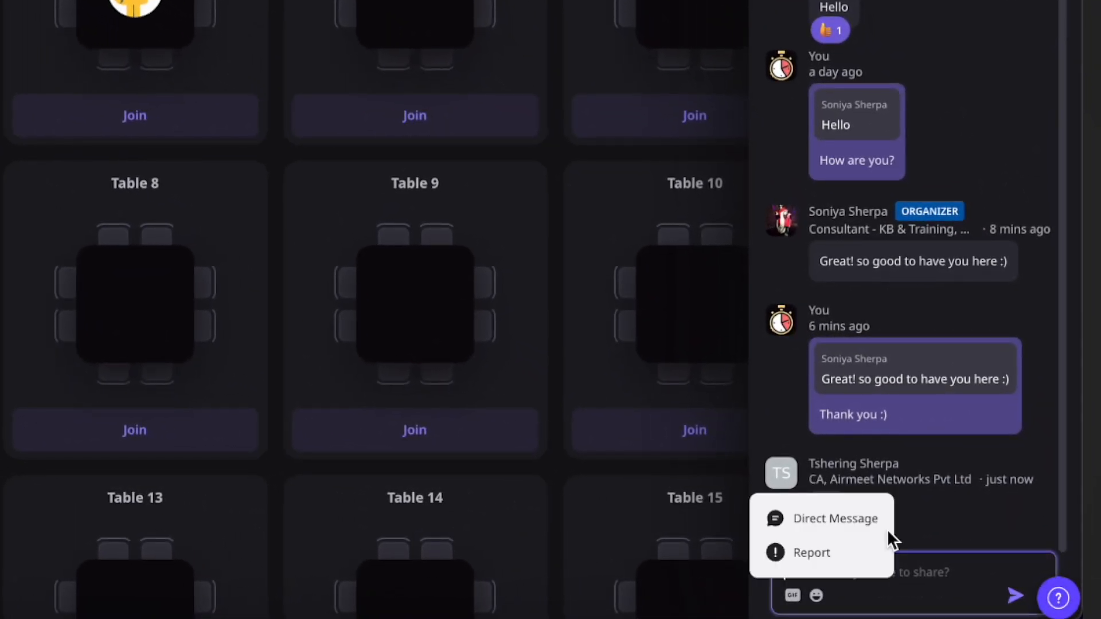
click(834, 519)
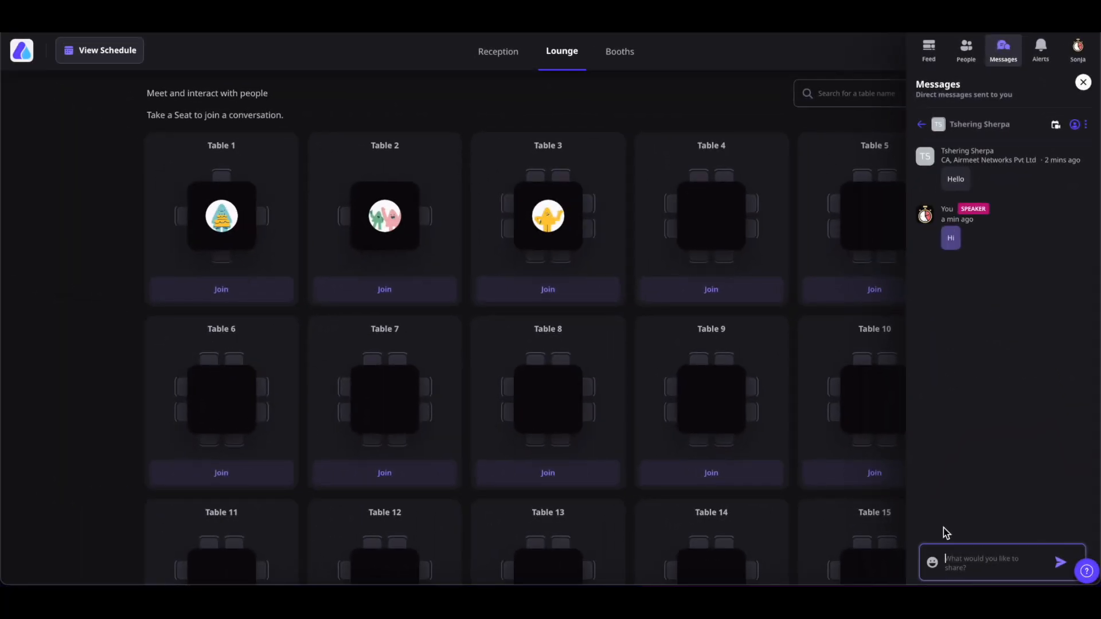